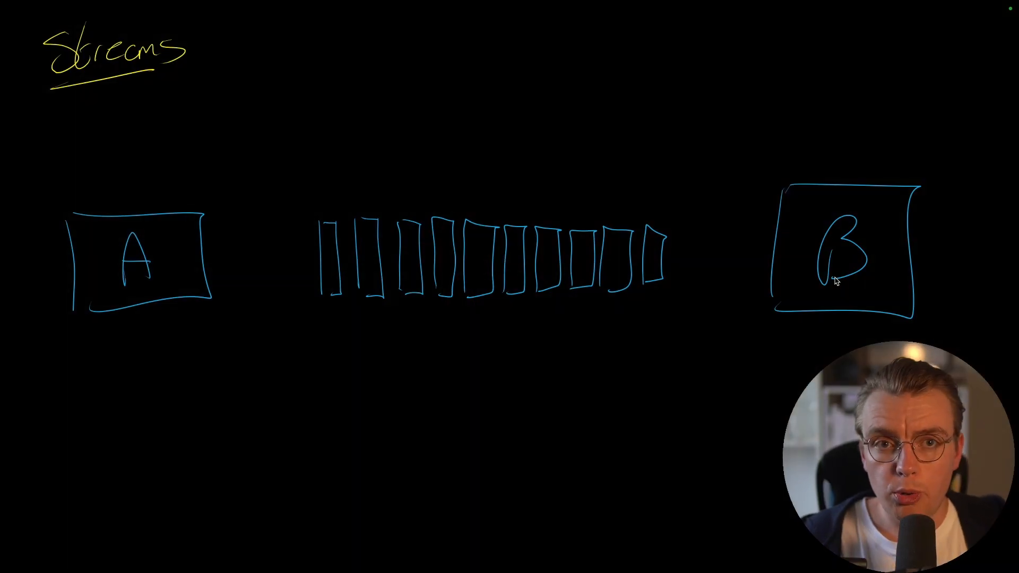
Step: Draw an arrow from box A into the records and outline the record row
drag(220, 265, 302, 256)
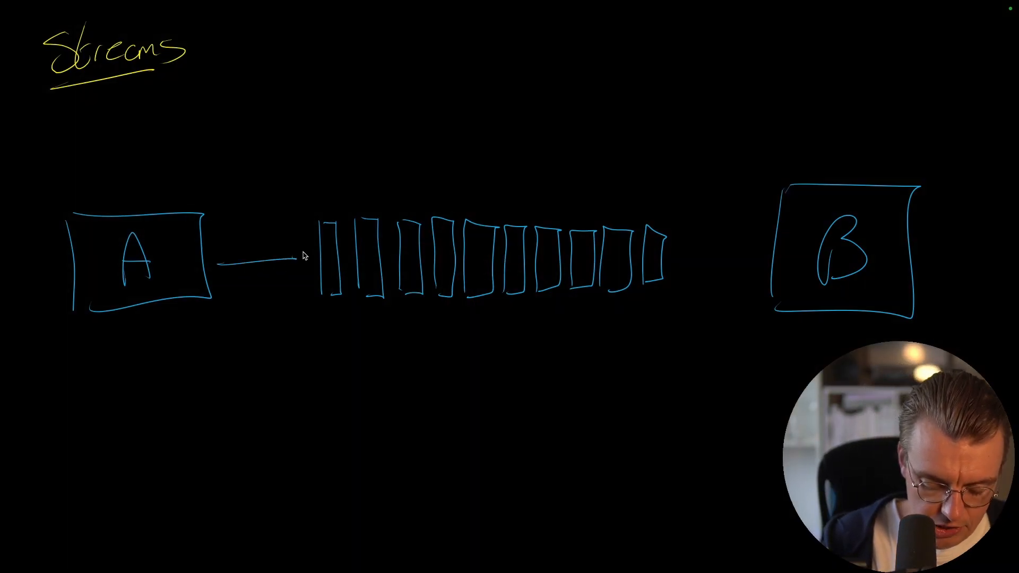
drag(319, 195, 663, 195)
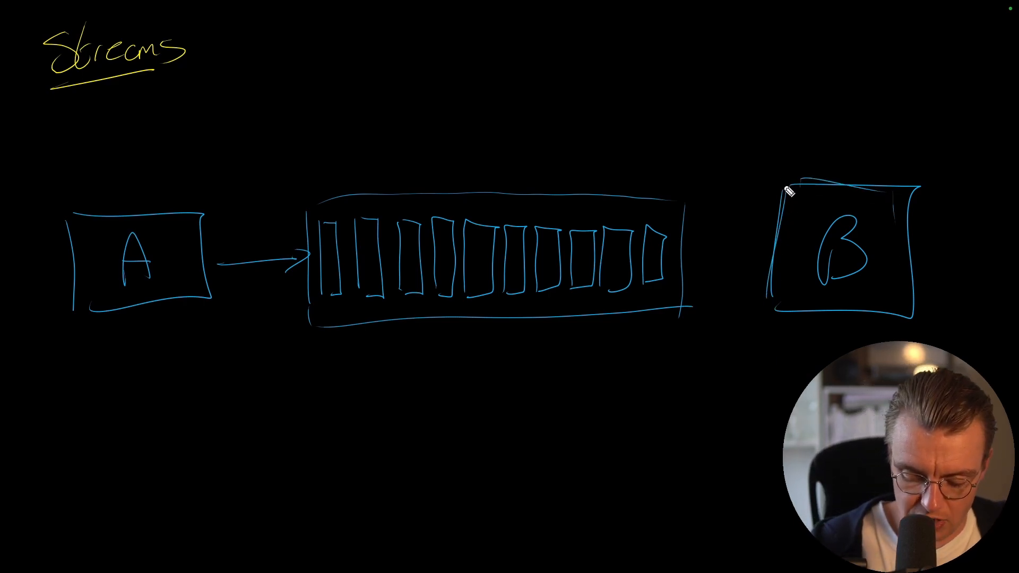
Step: Draw a curved arrow from B to the stream start and arcs over the records
drag(767, 188, 313, 201)
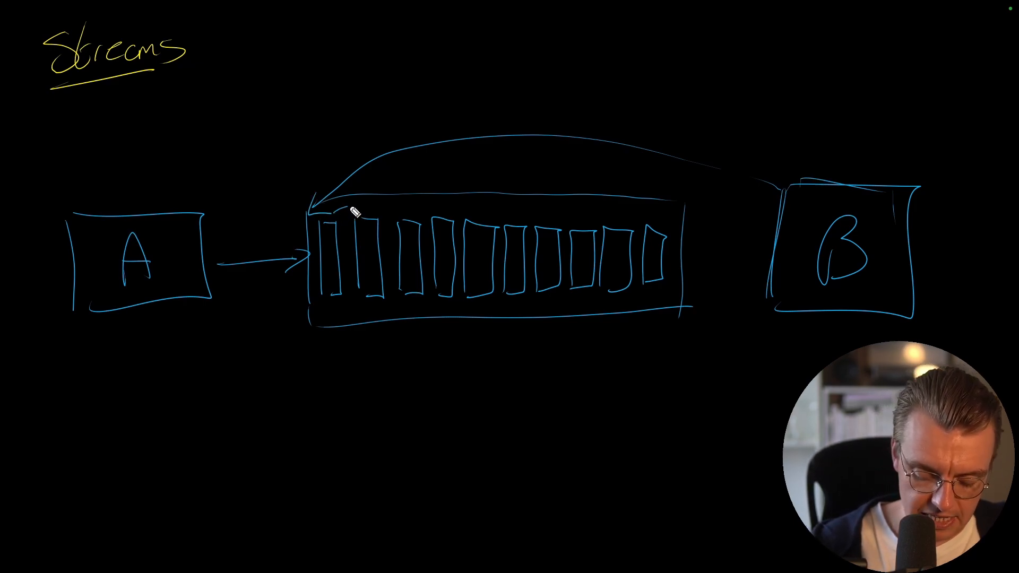
drag(325, 215, 618, 221)
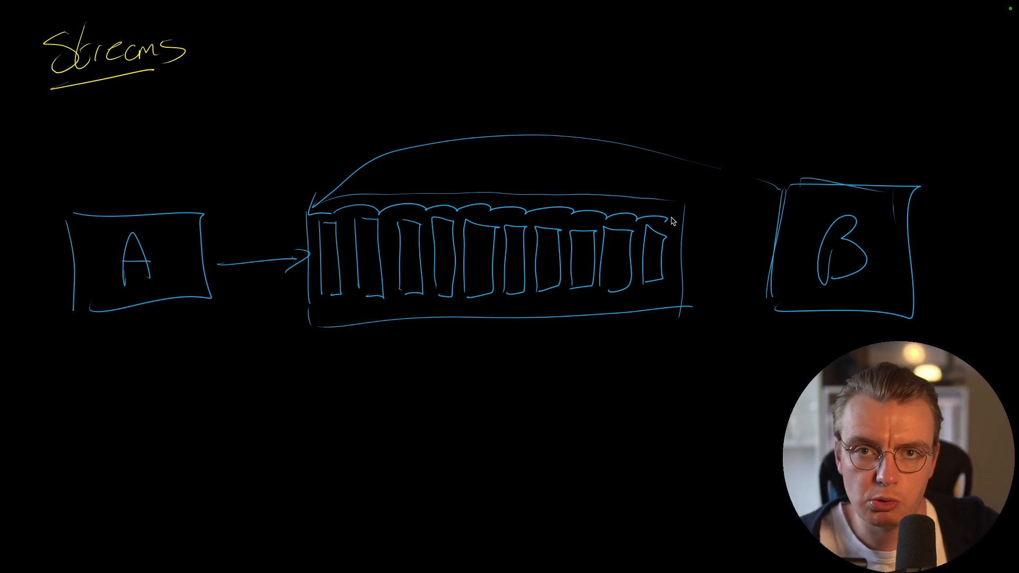
mouse_move(588, 290)
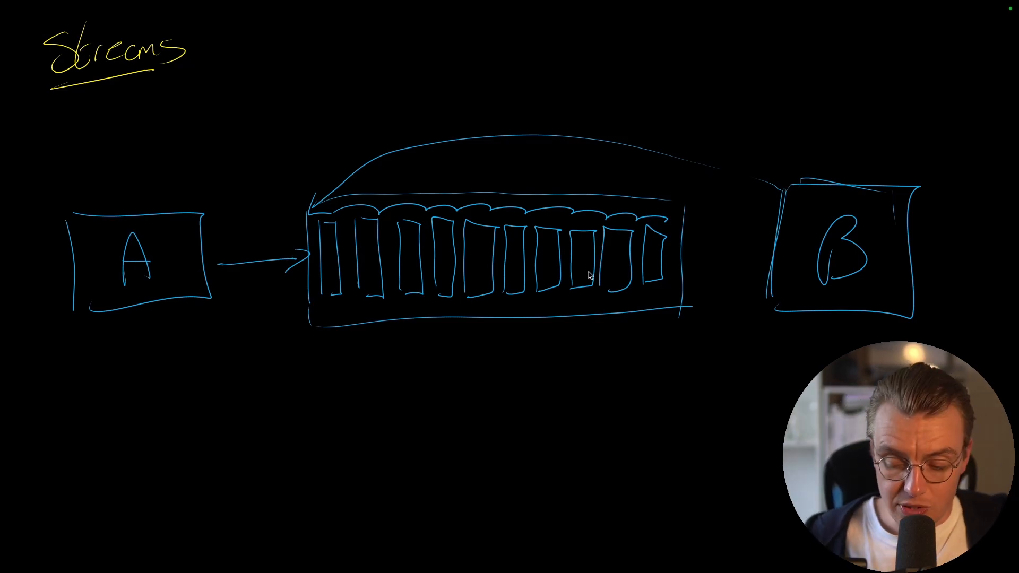
mouse_move(790, 283)
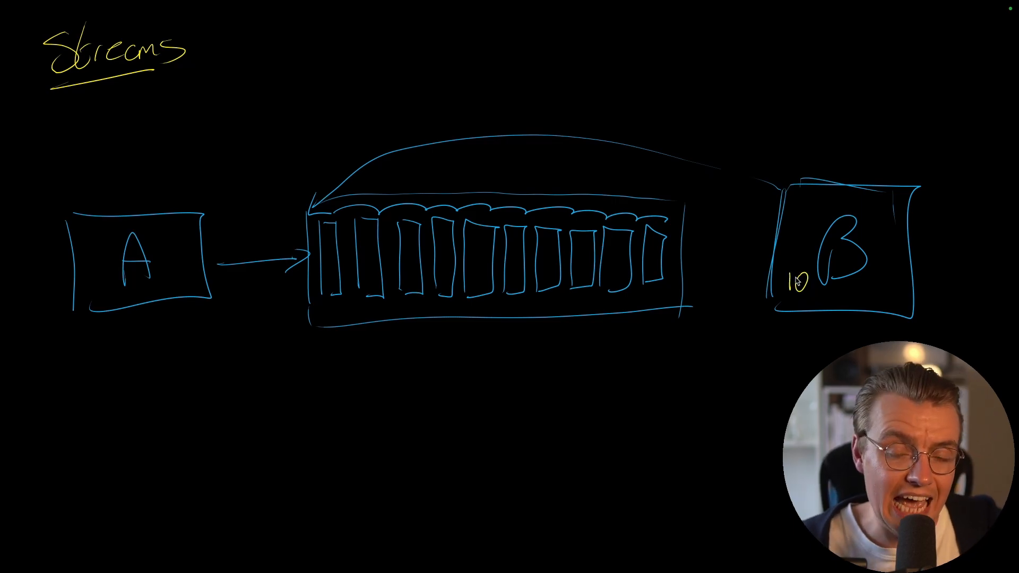
Step: Mark the stream's end with a yellow line and curve an arrow from C to its start
drag(667, 188, 663, 309)
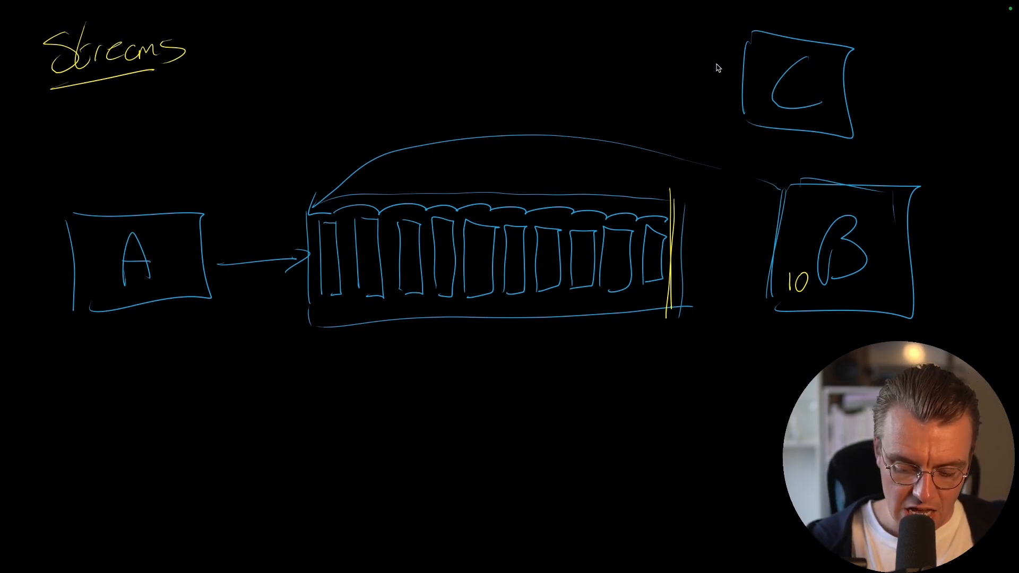
drag(741, 62, 309, 194)
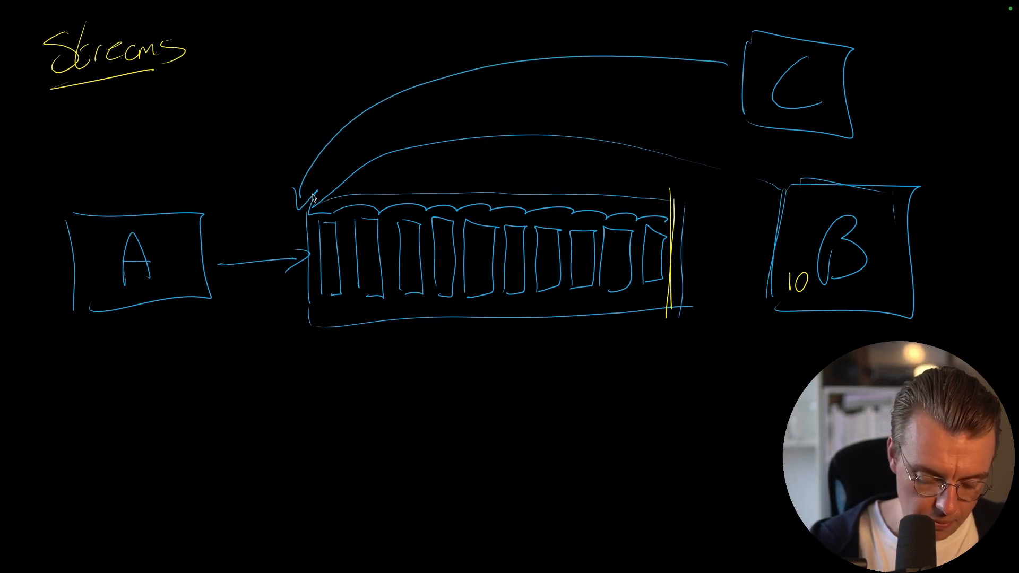